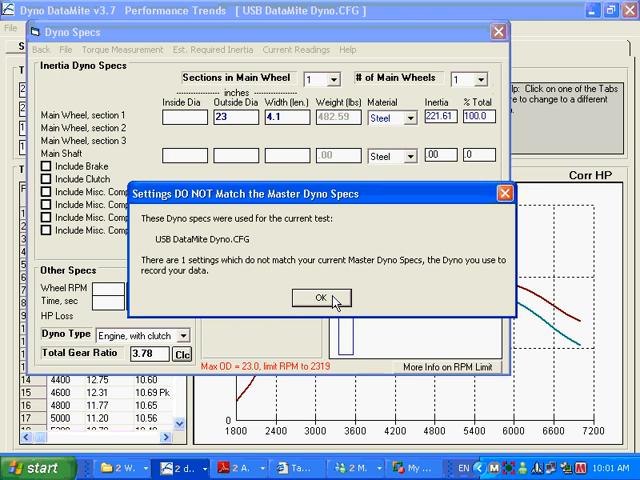
Step: Acknowledge the 'Settings DO NOT Match the Master Dyno Specs' warning
click(308, 297)
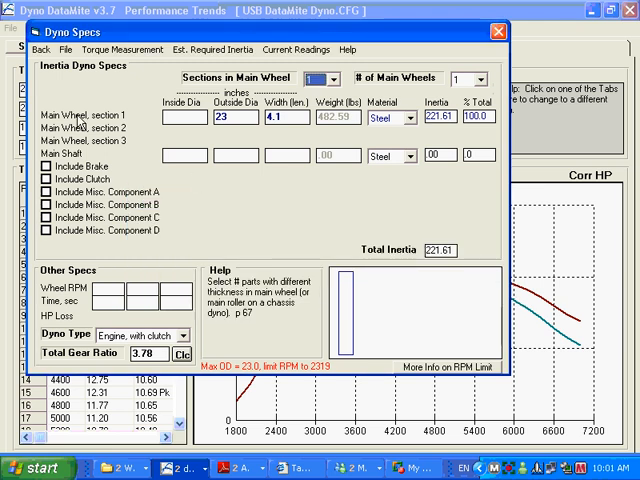
mouse_move(100, 247)
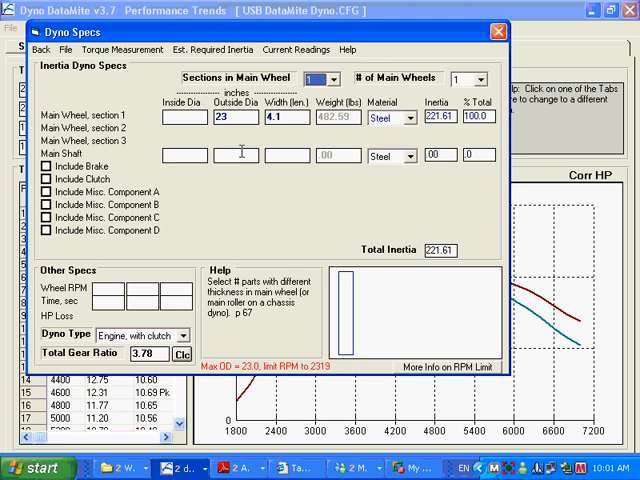
mouse_move(195, 120)
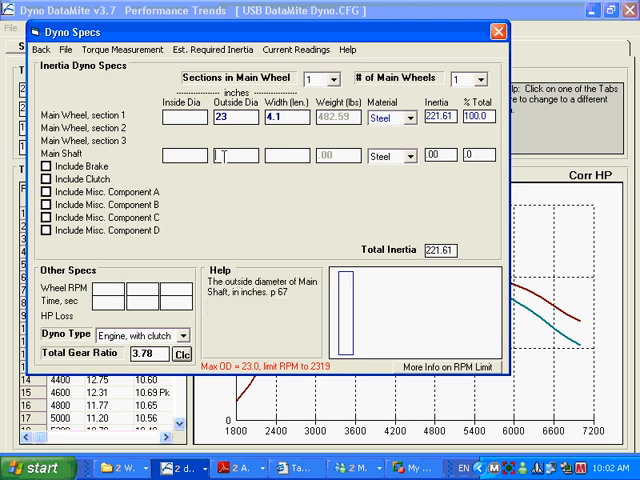
Step: Enter main shaft Outside Dia 4 and Width 150 in steel
text(4)
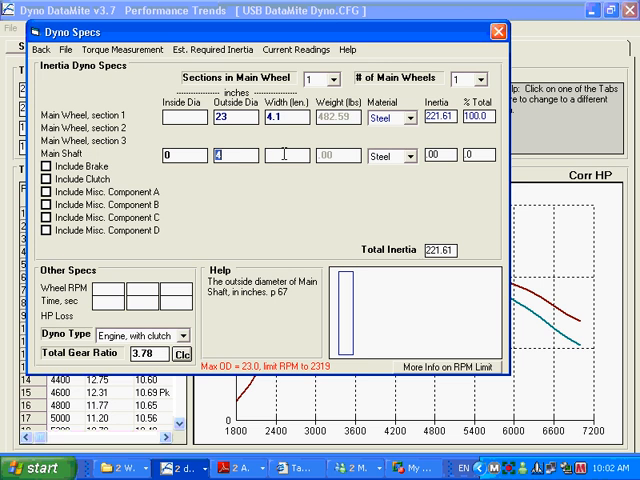
text(150)
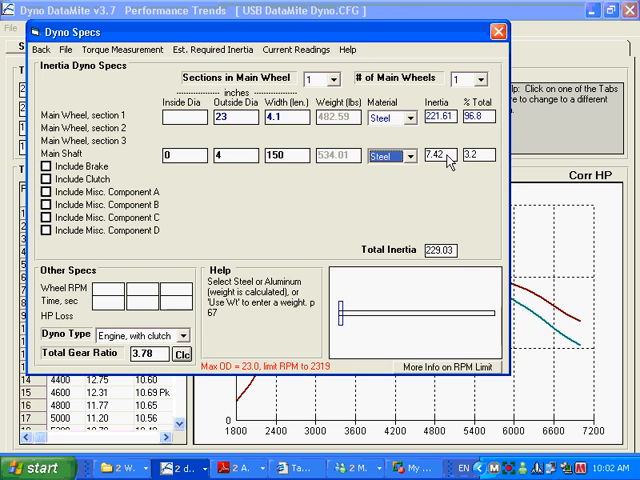
mouse_move(343, 130)
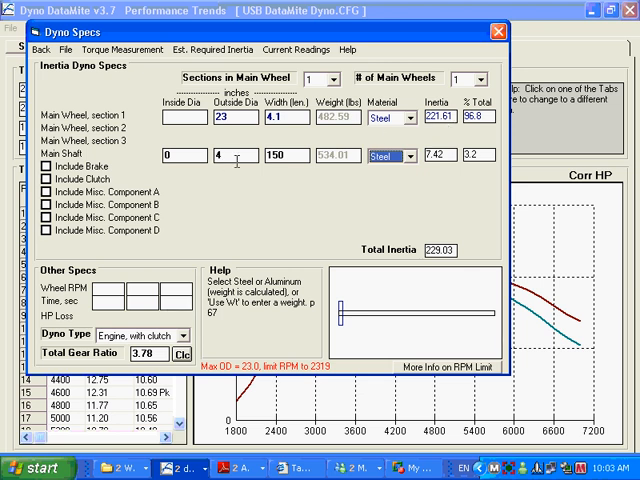
Step: Select the main shaft's Outside Dia field to change it to 0
click(231, 155)
text(0)
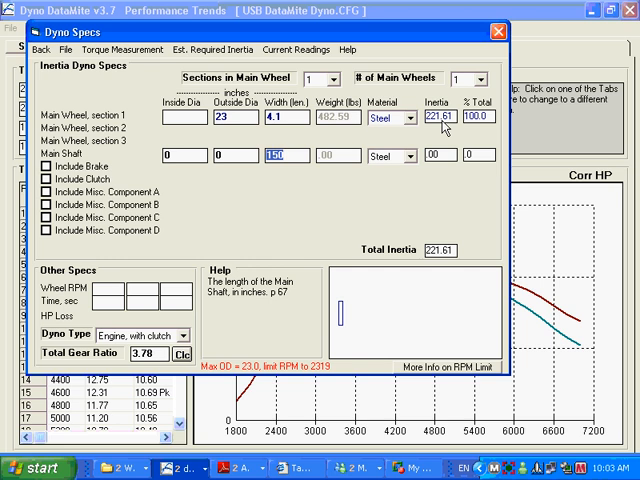
mouse_move(489, 126)
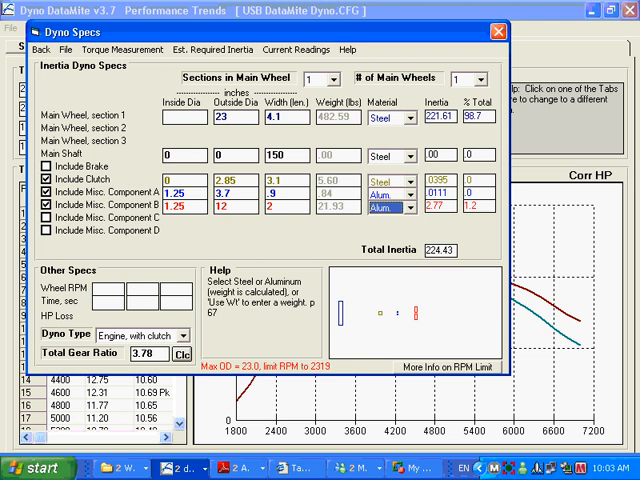
mouse_move(335, 222)
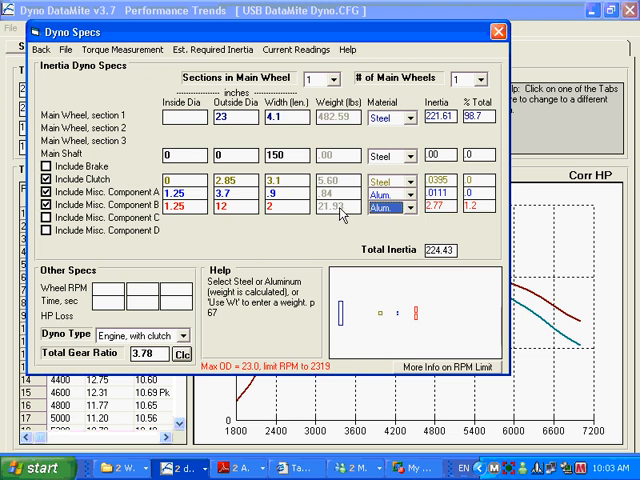
mouse_move(492, 212)
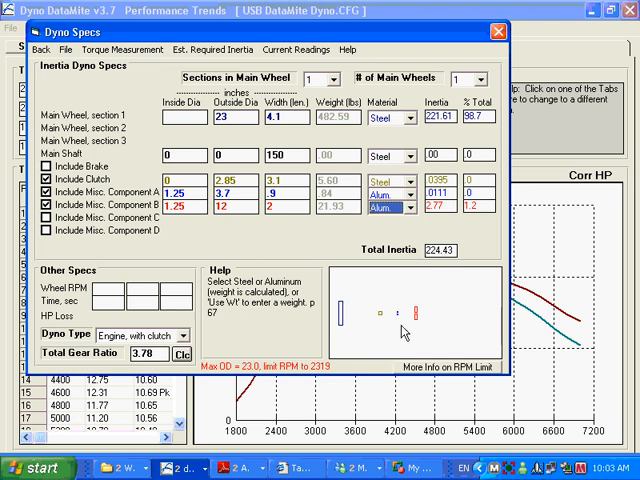
Step: Untick Misc. Component B and Misc. Component A
click(50, 211)
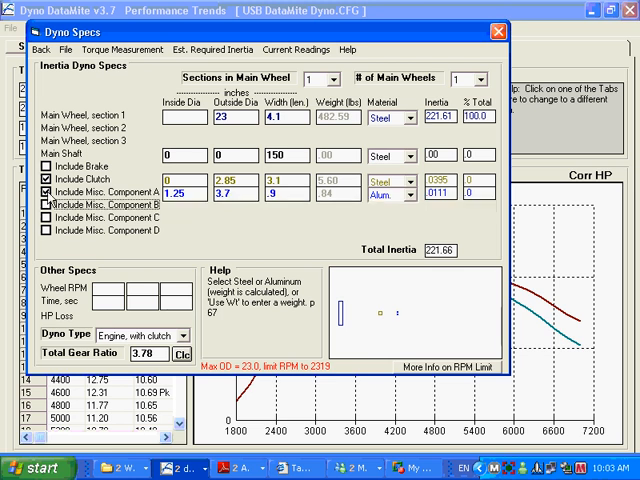
click(47, 191)
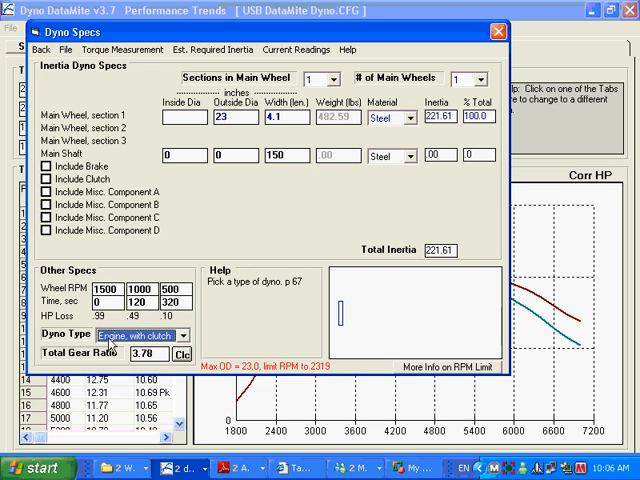
Step: Change the dyno type to engine, no clutch
click(197, 335)
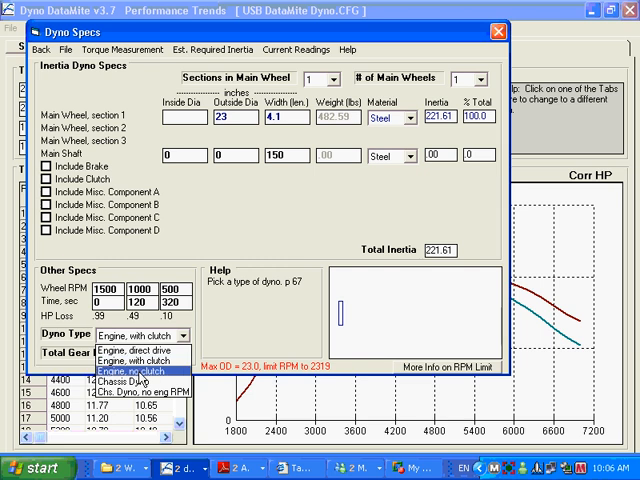
mouse_move(133, 383)
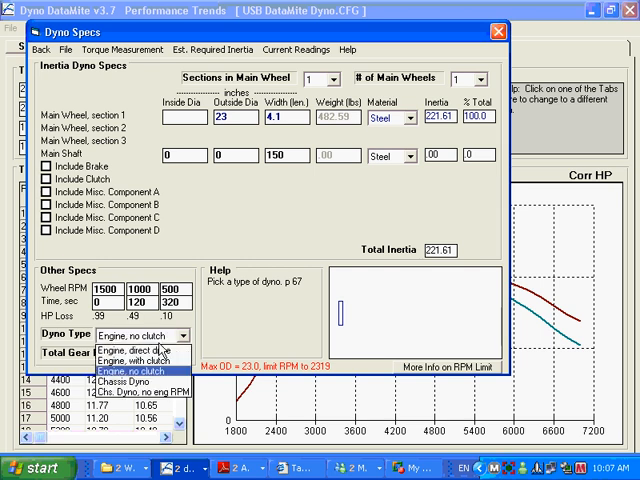
click(105, 351)
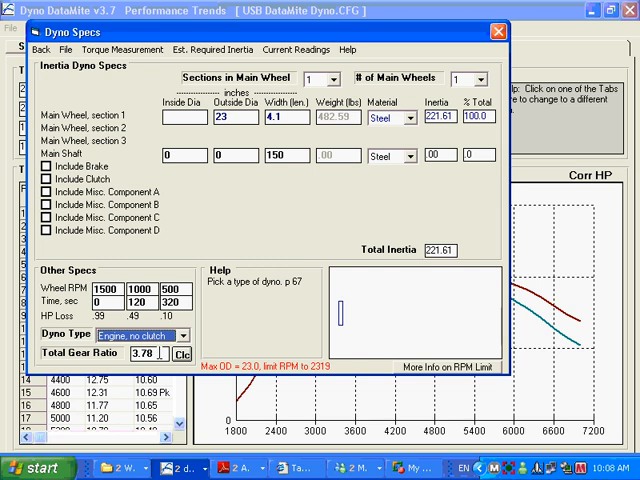
mouse_move(355, 124)
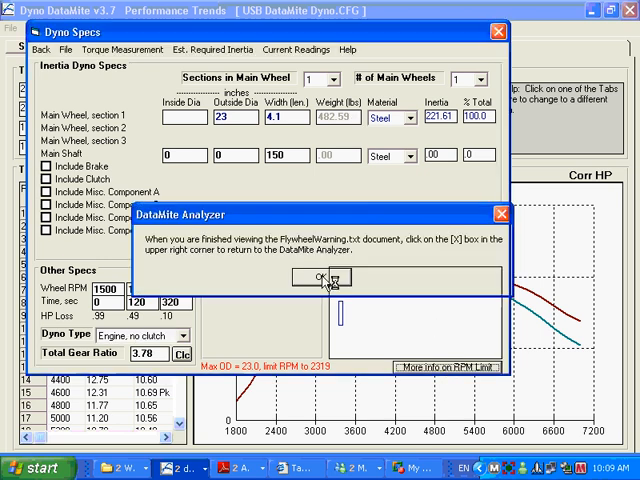
Step: Acknowledge the DataMite notice so FlywheelWarning.txt opens
click(320, 277)
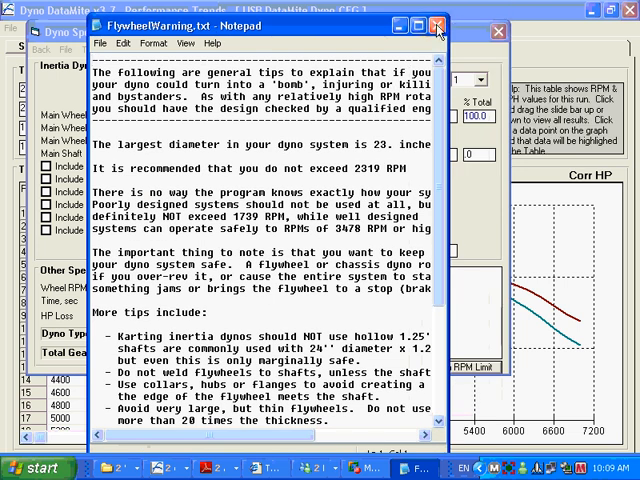
Step: Close the FlywheelWarning.txt Notepad window
click(435, 28)
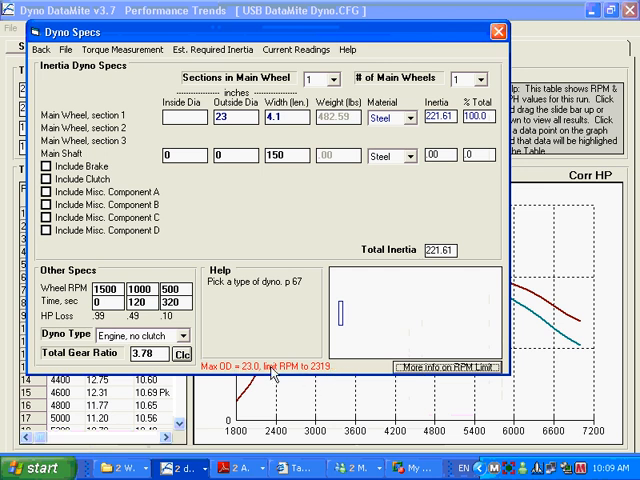
mouse_move(323, 375)
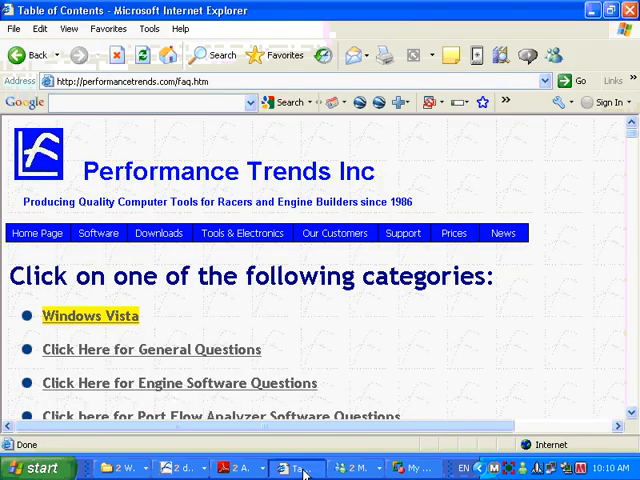
mouse_move(406, 237)
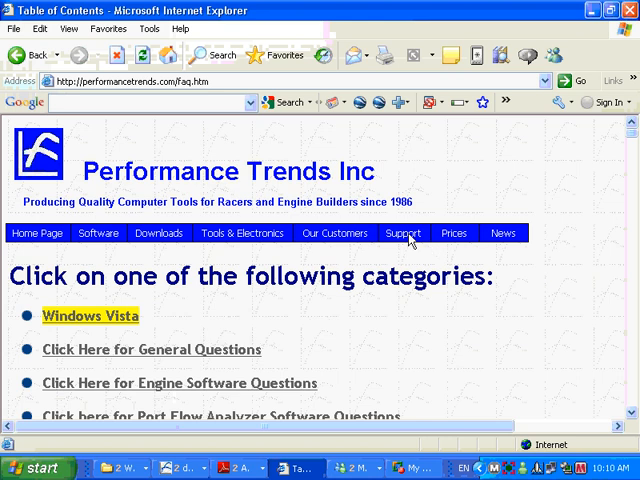
Step: Follow the link to the Dyno DataMite Data Logger Questions and scroll through them
click(403, 232)
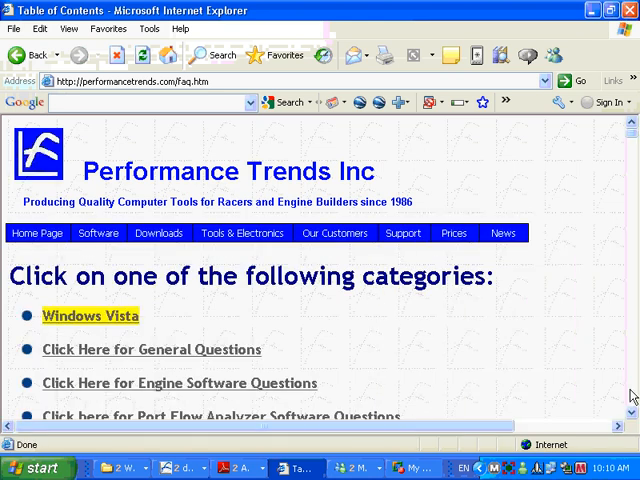
scroll(down, 3)
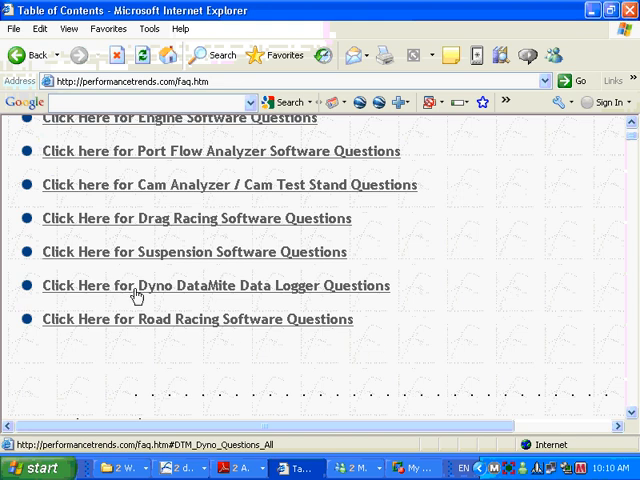
click(150, 285)
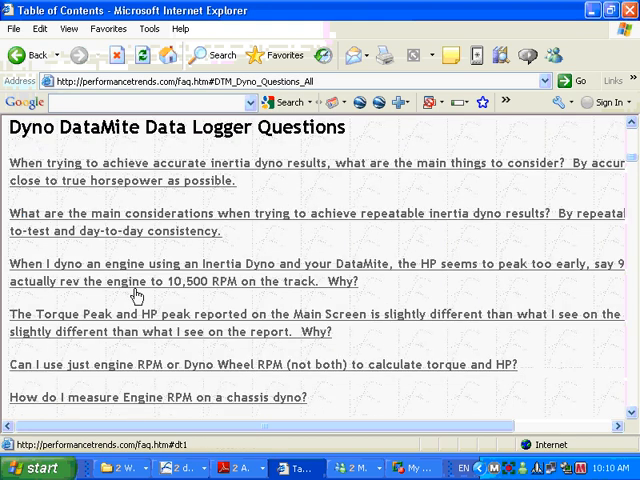
scroll(down, 3)
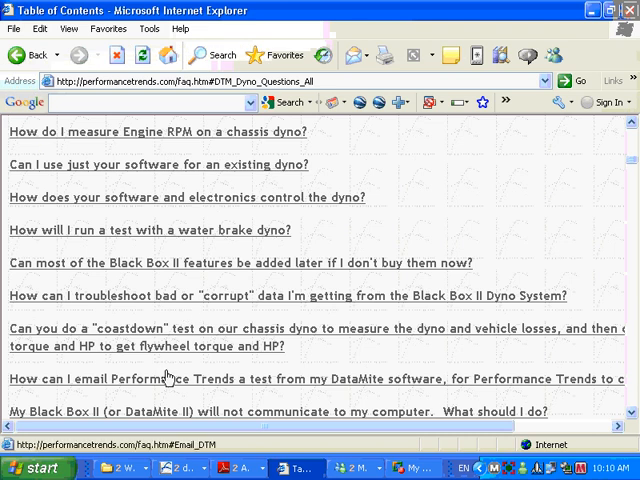
scroll(down, 3)
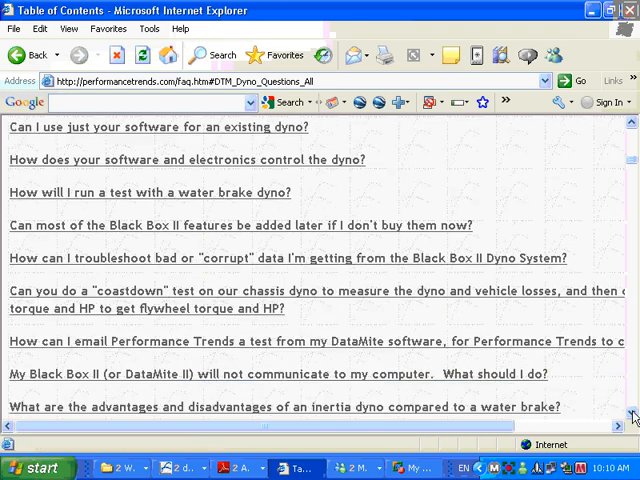
scroll(down, 3)
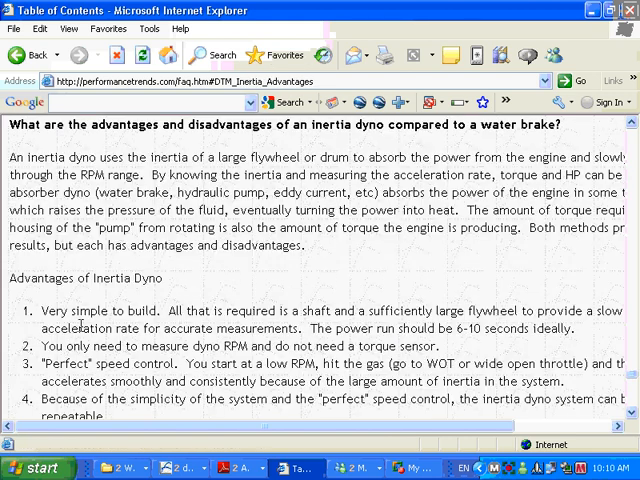
mouse_move(83, 347)
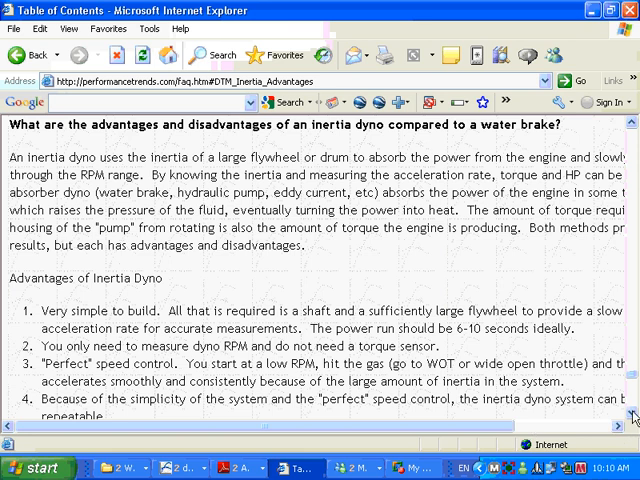
Step: Scroll through the five inertia dyno advantages to the disadvantages list
scroll(down, 3)
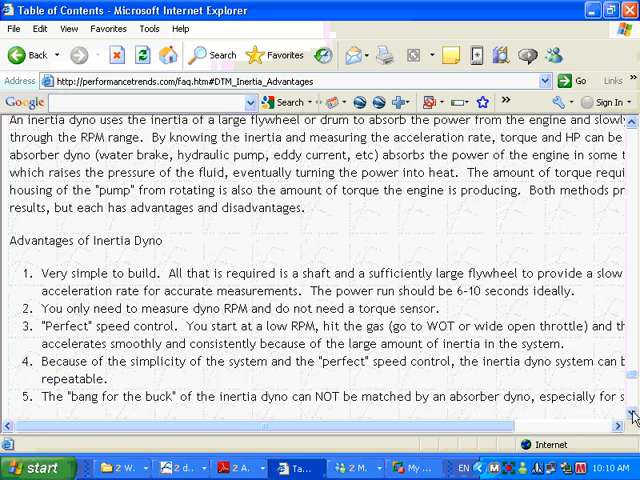
scroll(down, 3)
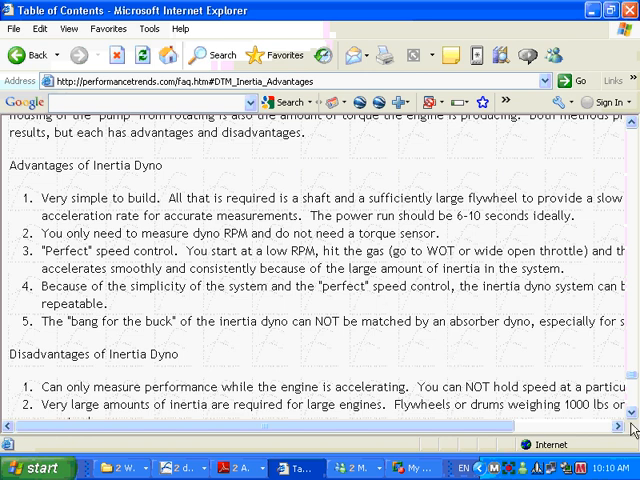
scroll(down, 3)
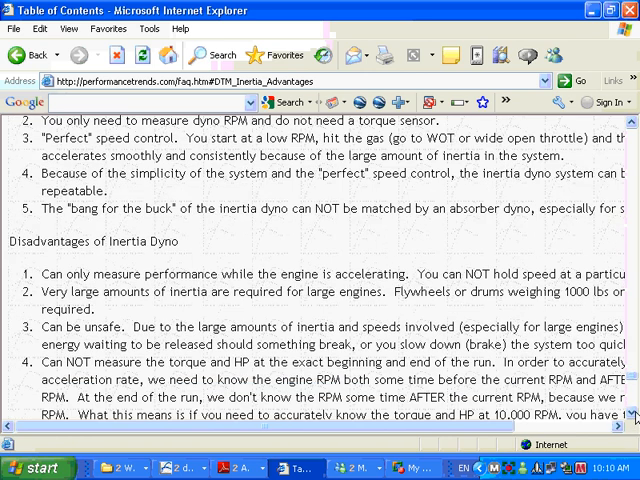
scroll(down, 3)
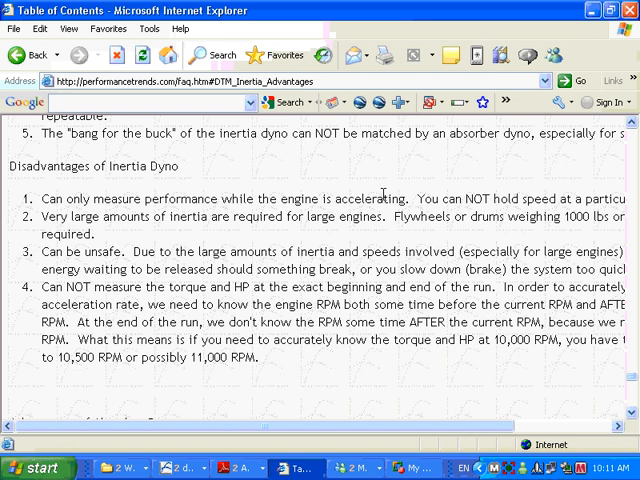
mouse_move(232, 221)
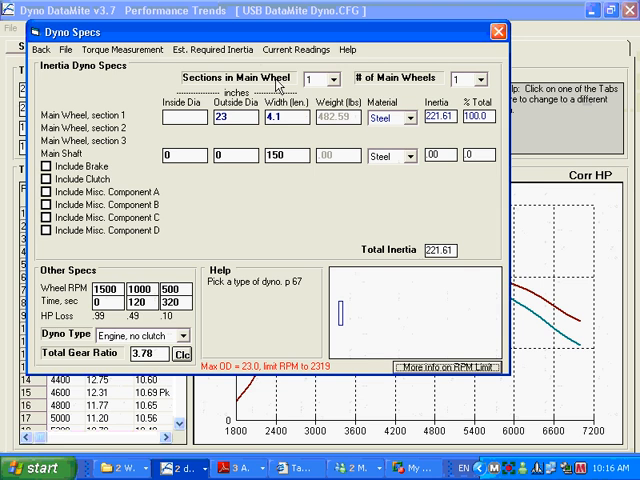
Step: Open the Sections in Main Wheel dropdown to show its help text
click(329, 78)
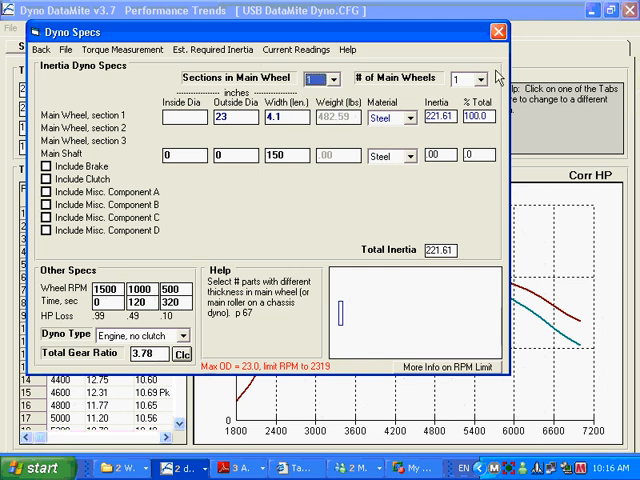
mouse_move(410, 83)
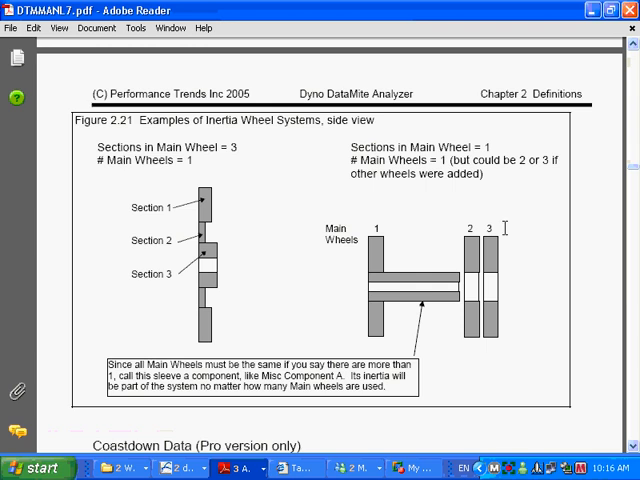
mouse_move(205, 242)
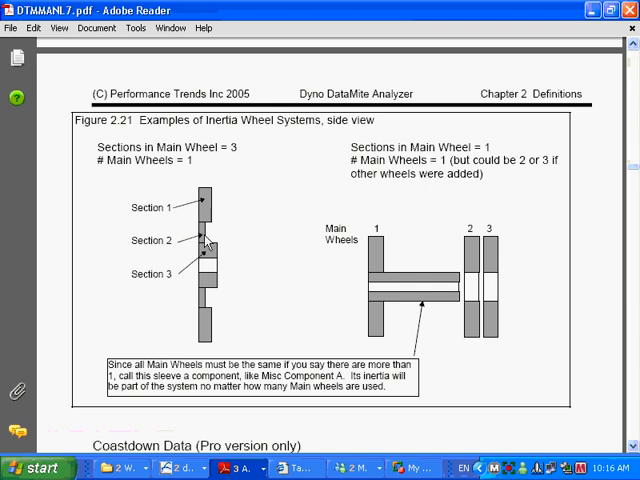
mouse_move(215, 293)
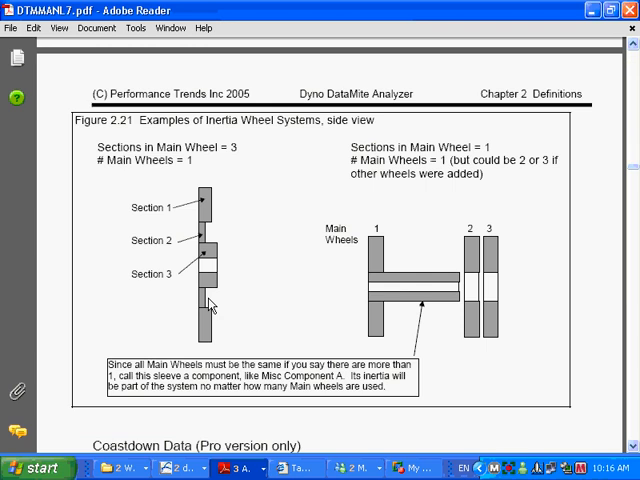
mouse_move(205, 217)
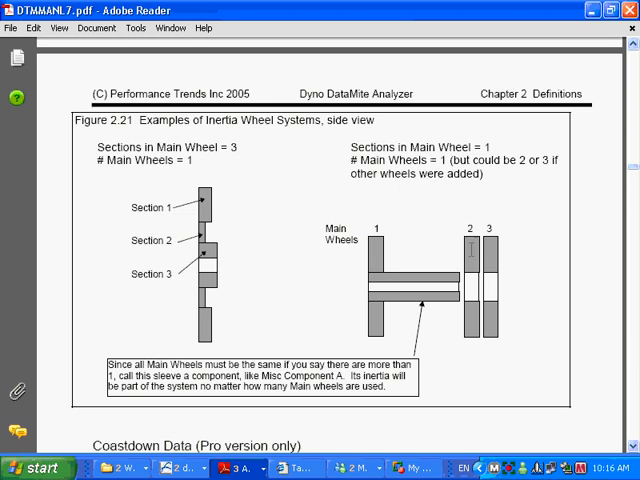
mouse_move(385, 261)
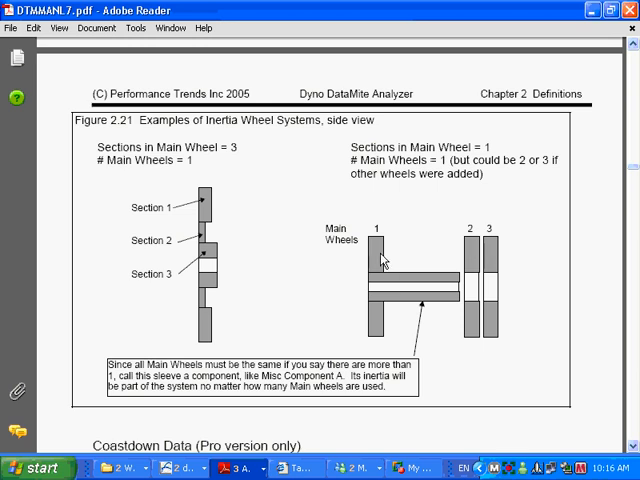
mouse_move(475, 258)
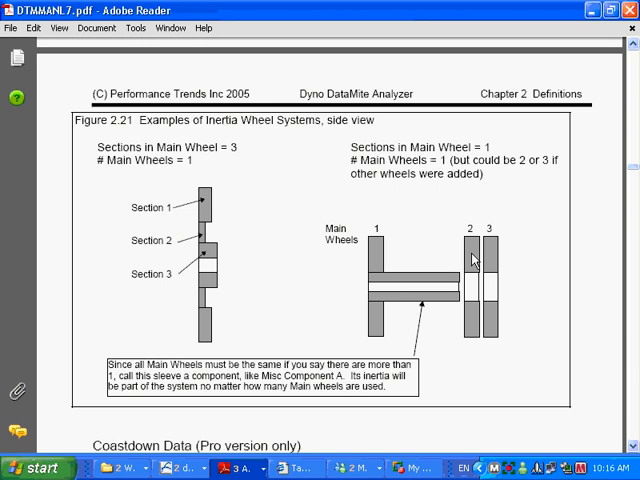
mouse_move(225, 232)
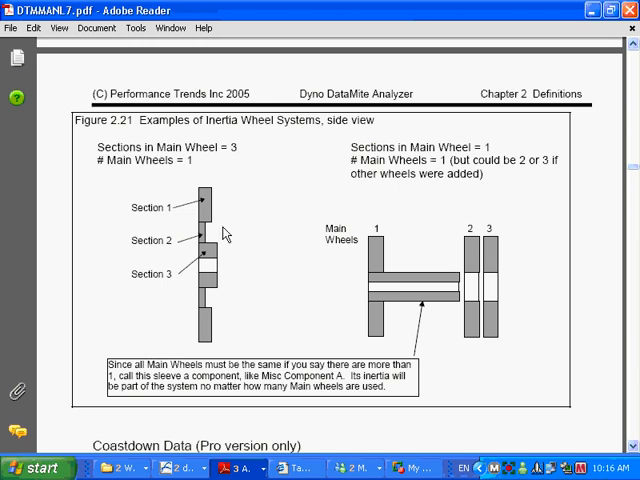